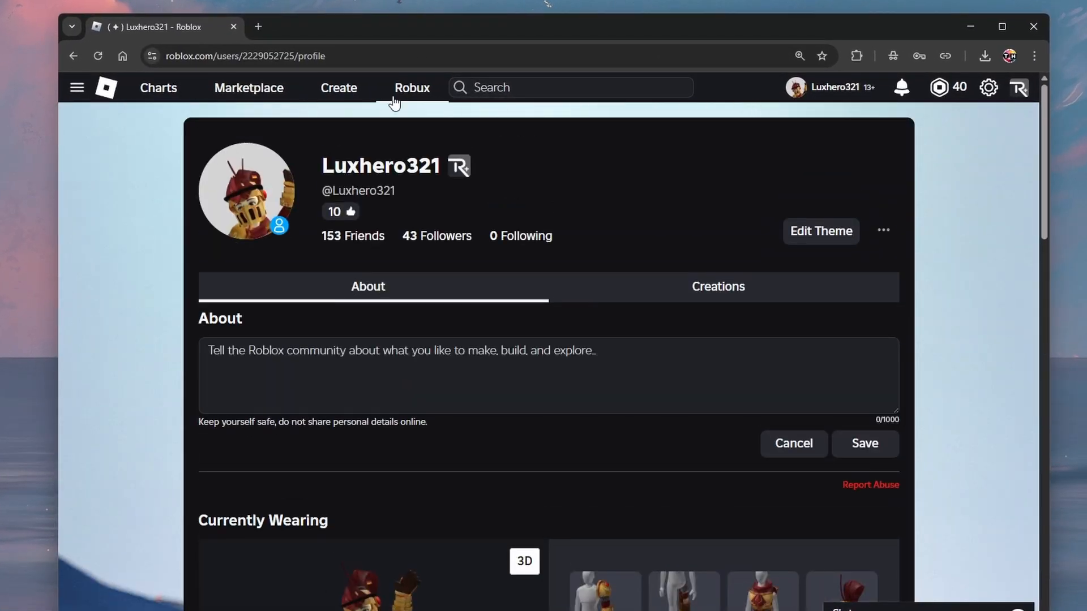
Step: Go to the Roblox home page and open the gear account options menu
left_click(105, 88)
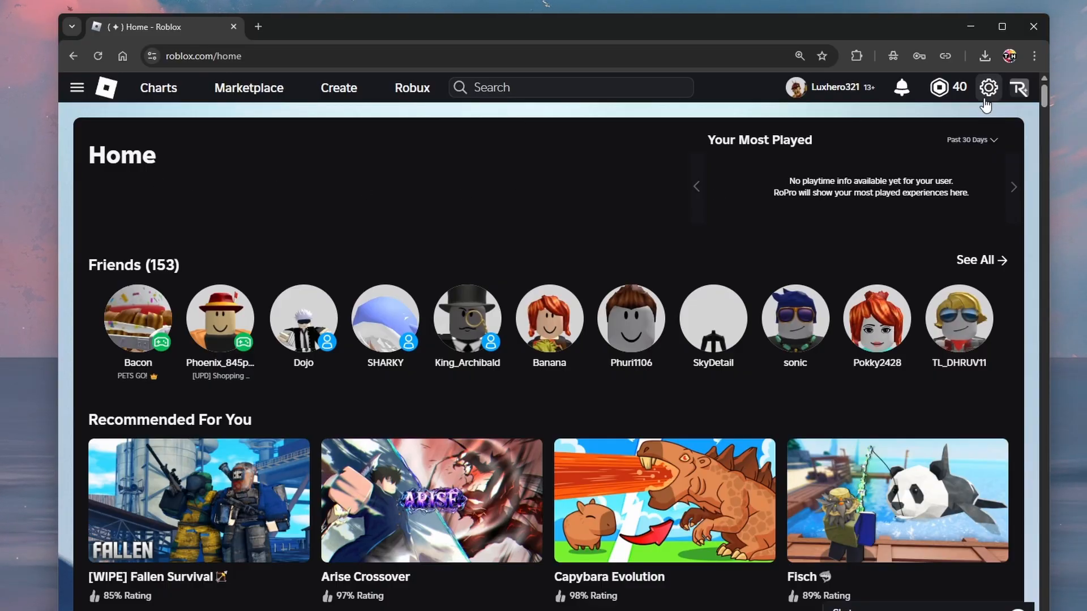
left_click(988, 87)
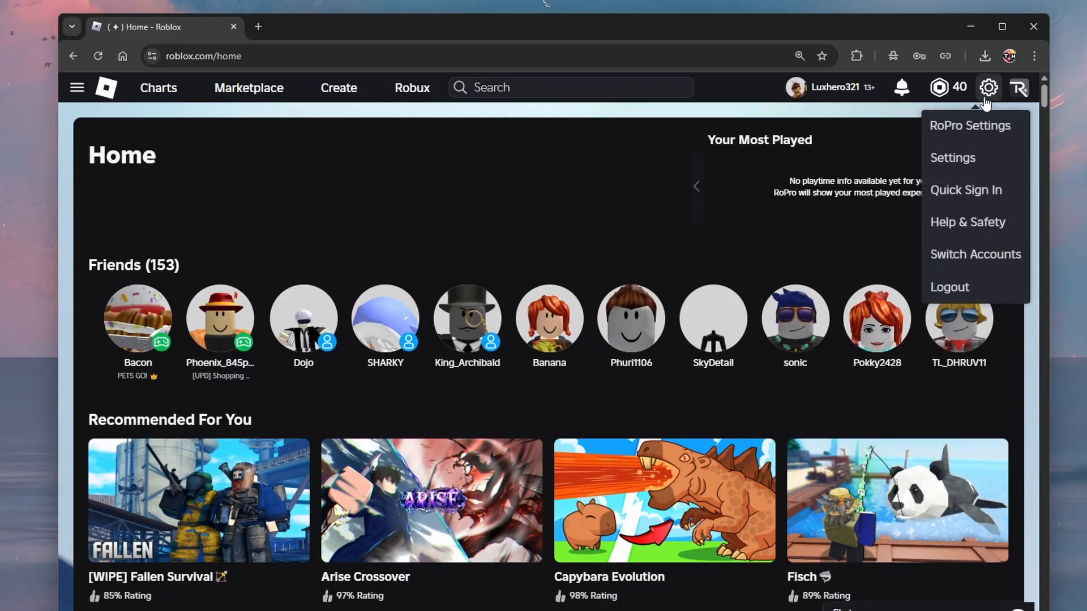
mouse_move(953, 157)
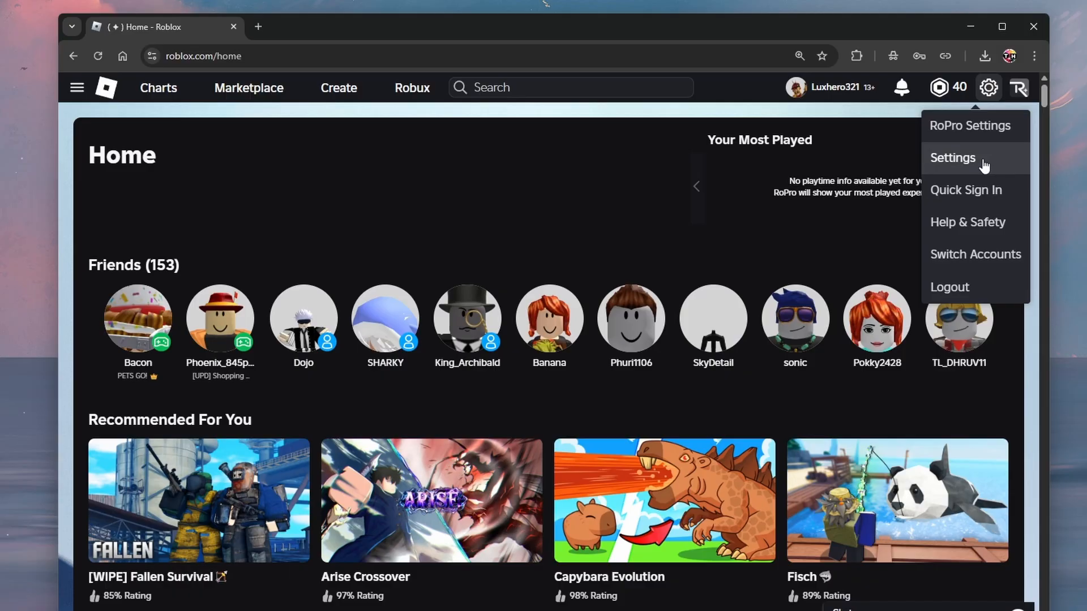
Step: Open account Settings from the gear menu, landing on Account Info
left_click(952, 157)
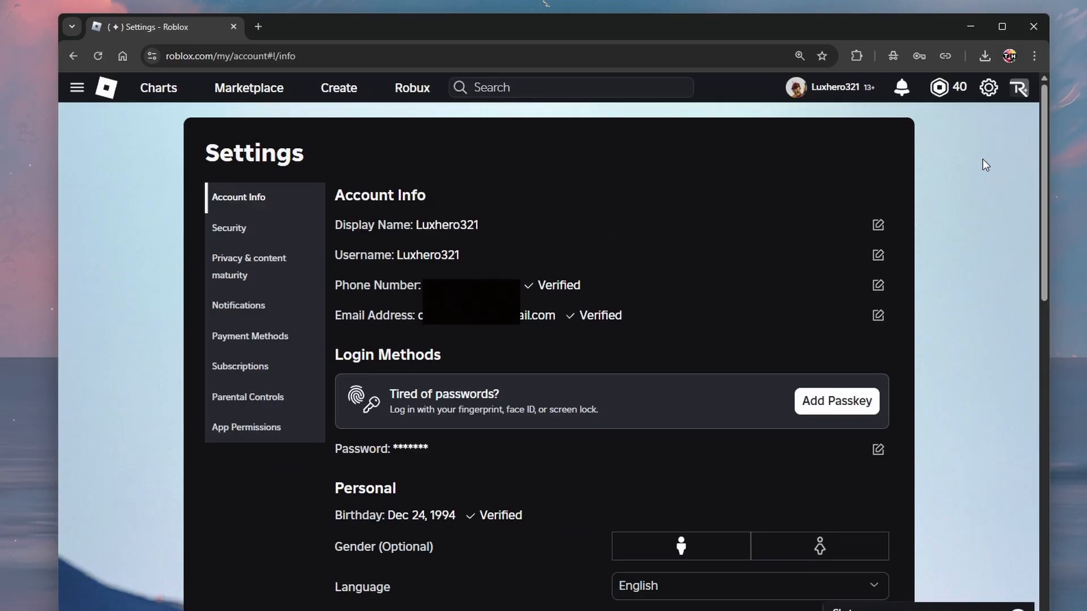
mouse_move(383, 423)
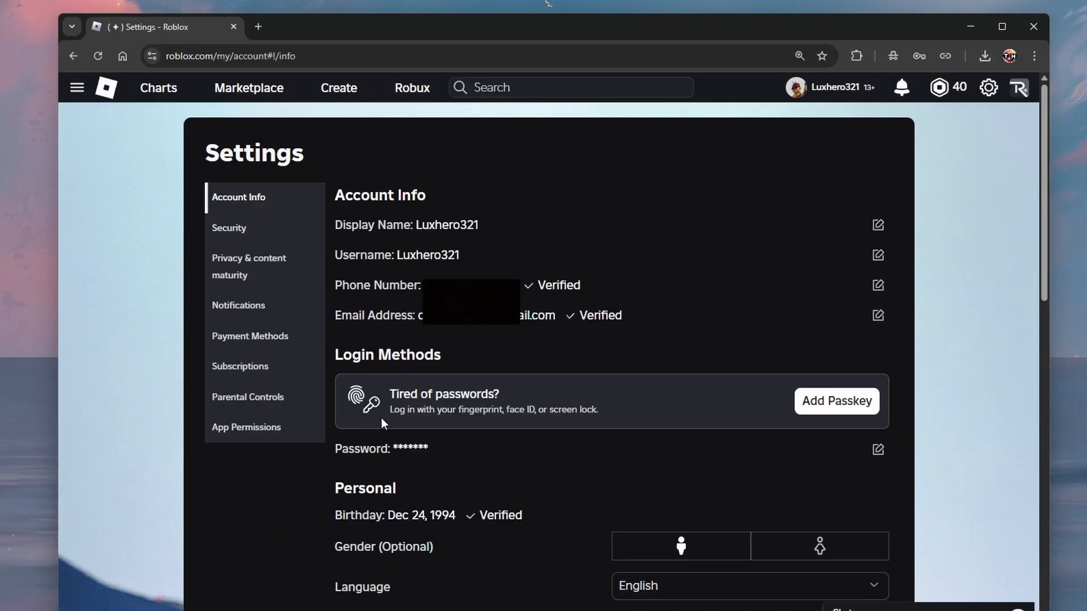
left_click_drag(380, 195, 327, 523)
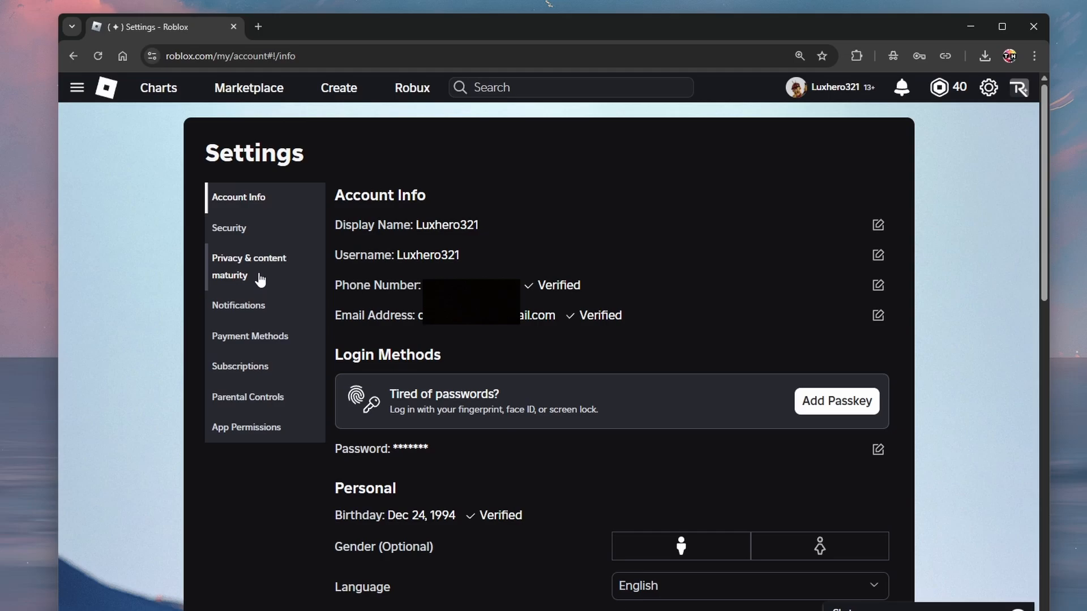
Step: Allow Everyone in experience and direct chat, then return to Privacy & content maturity
left_click(250, 266)
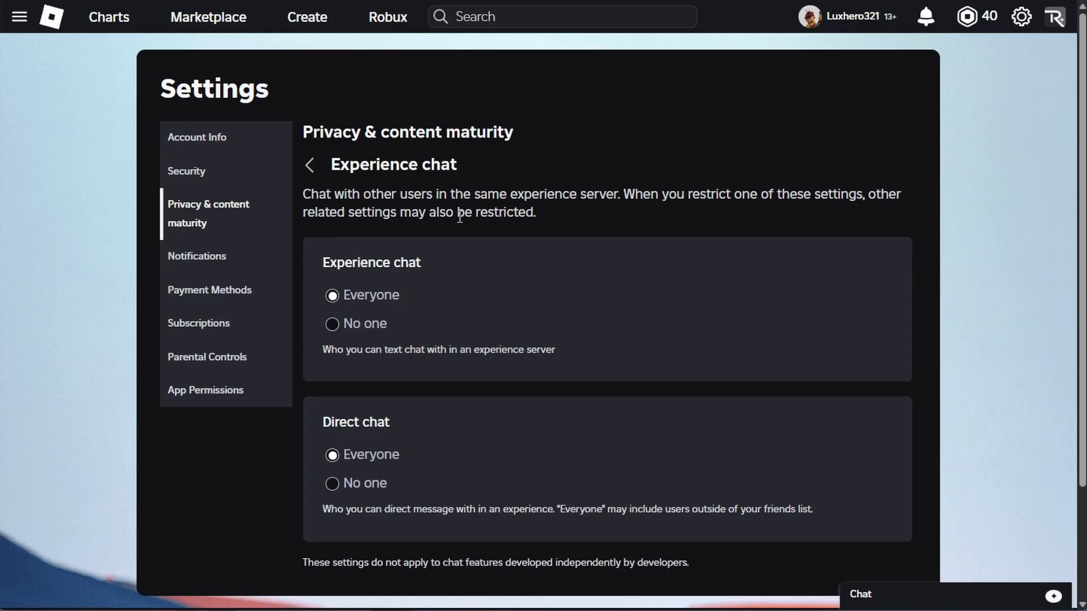
scroll("down", 3)
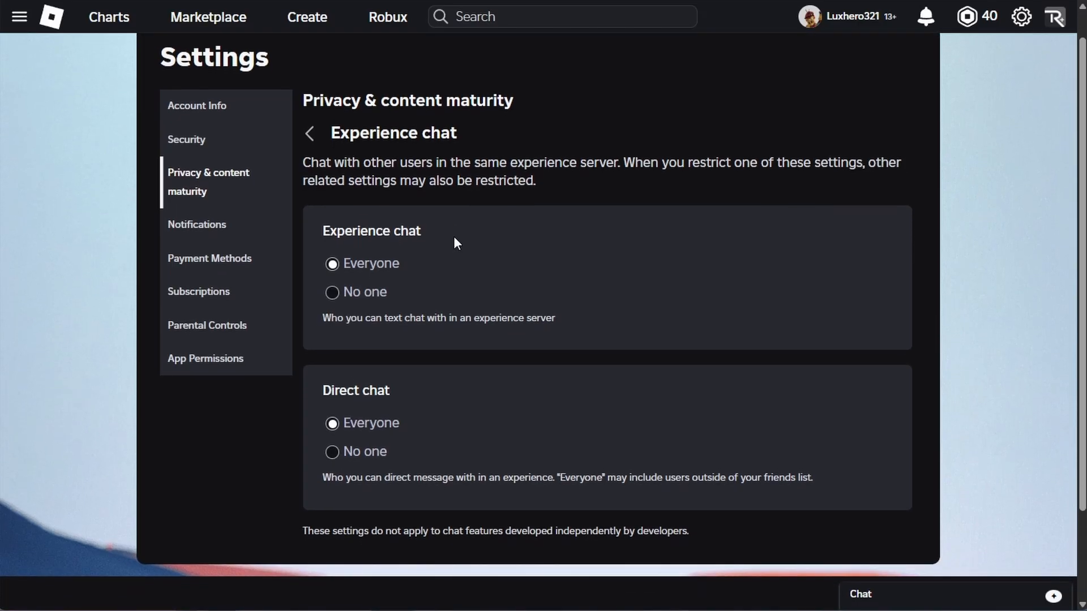
mouse_move(458, 231)
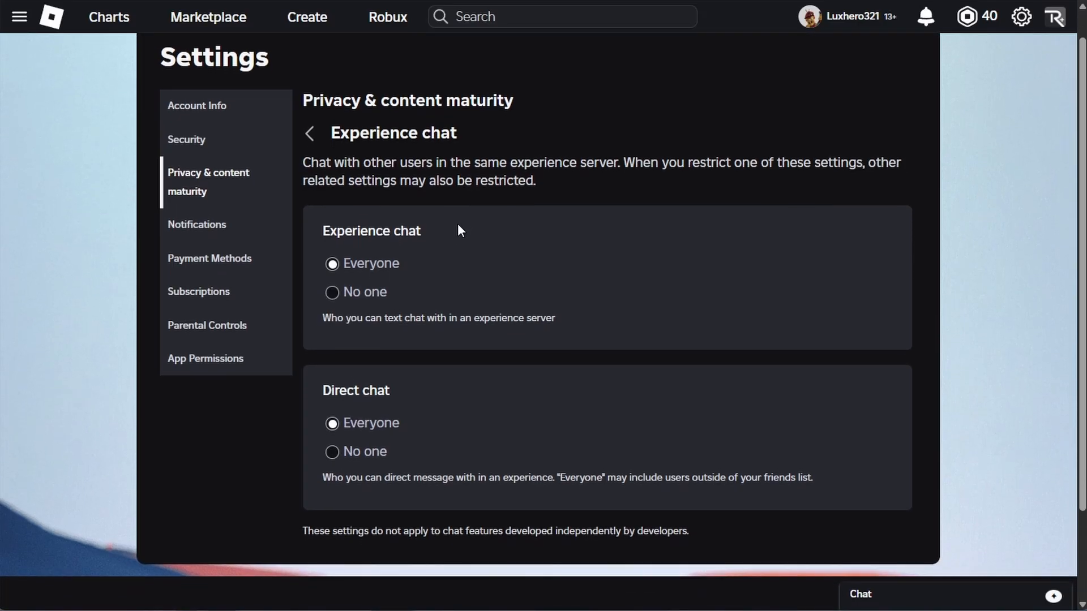
mouse_move(333, 266)
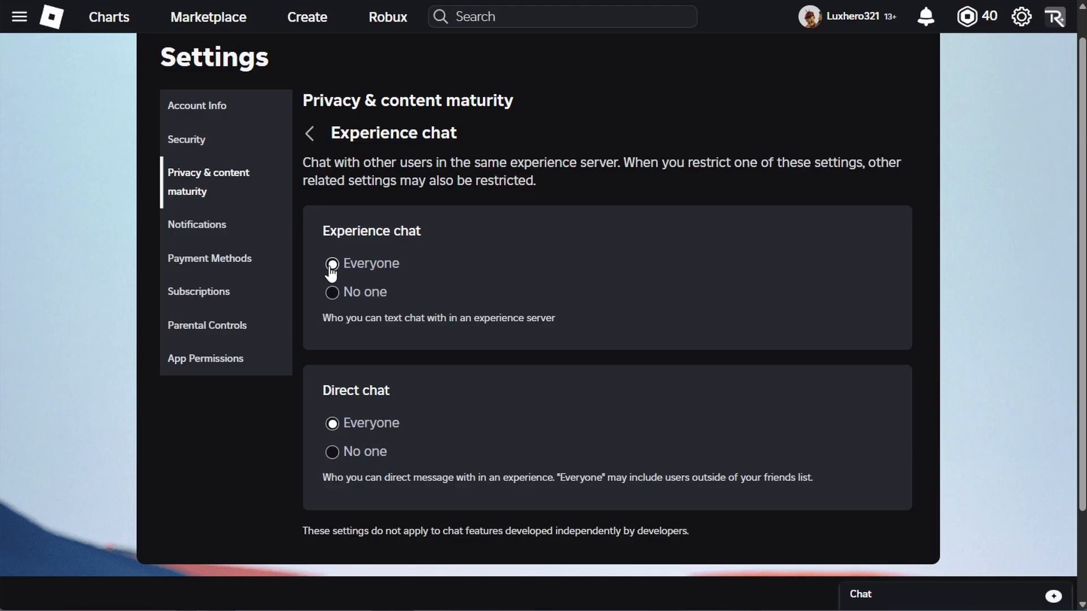
left_click(332, 264)
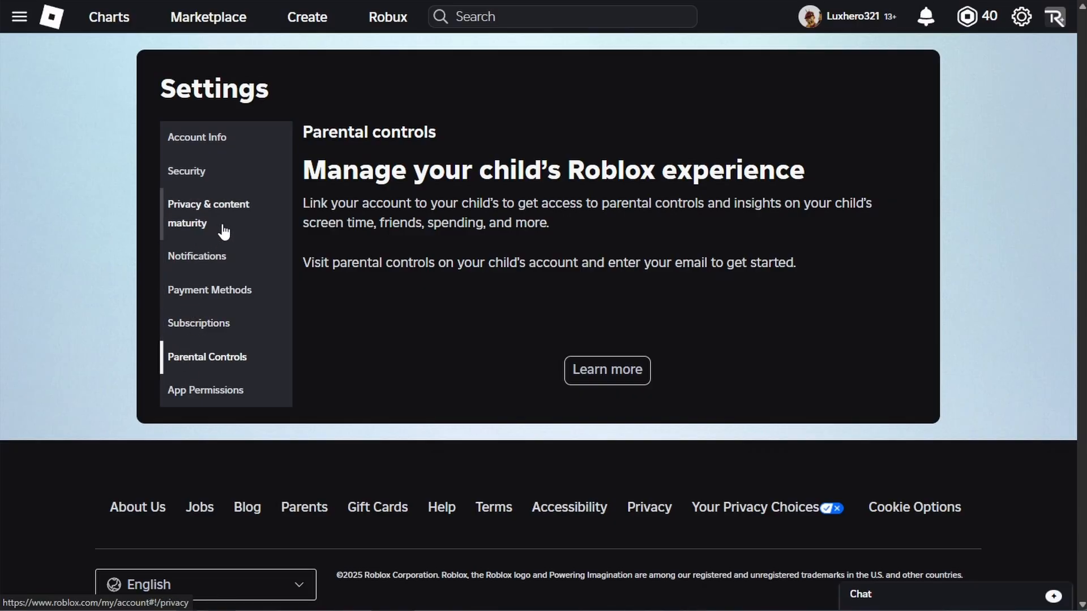
left_click(208, 213)
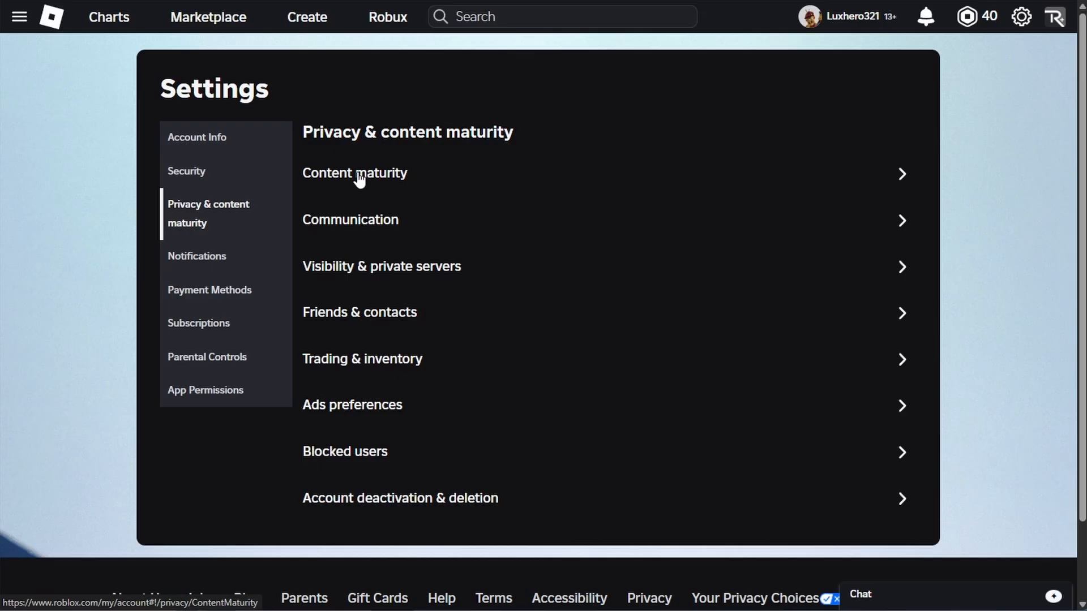
Step: Open Content maturity, set Restricted, and highlight the Restricted description
left_click(355, 173)
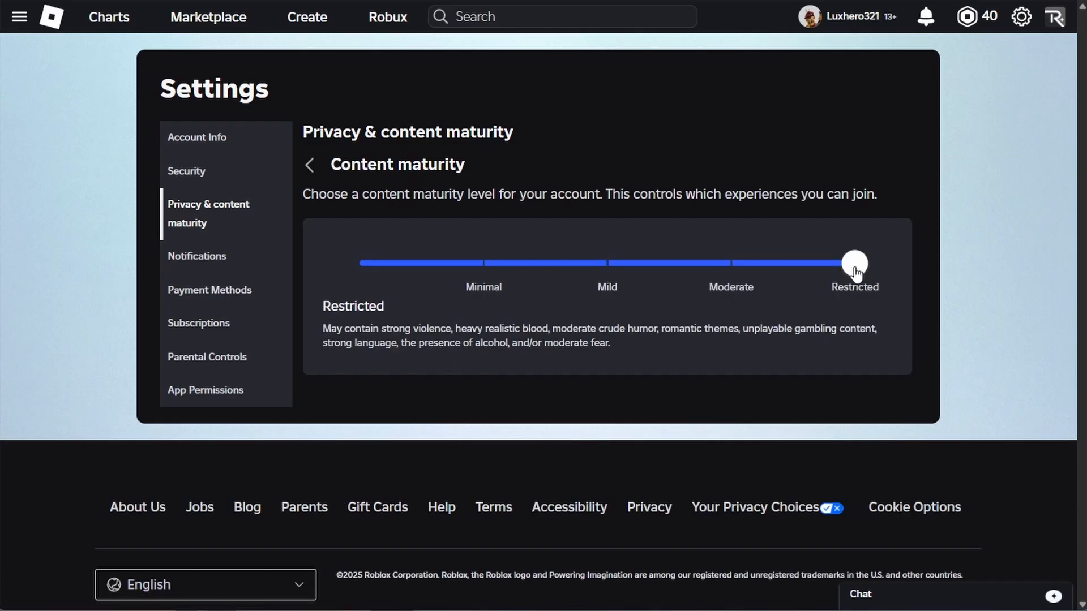
mouse_move(897, 277)
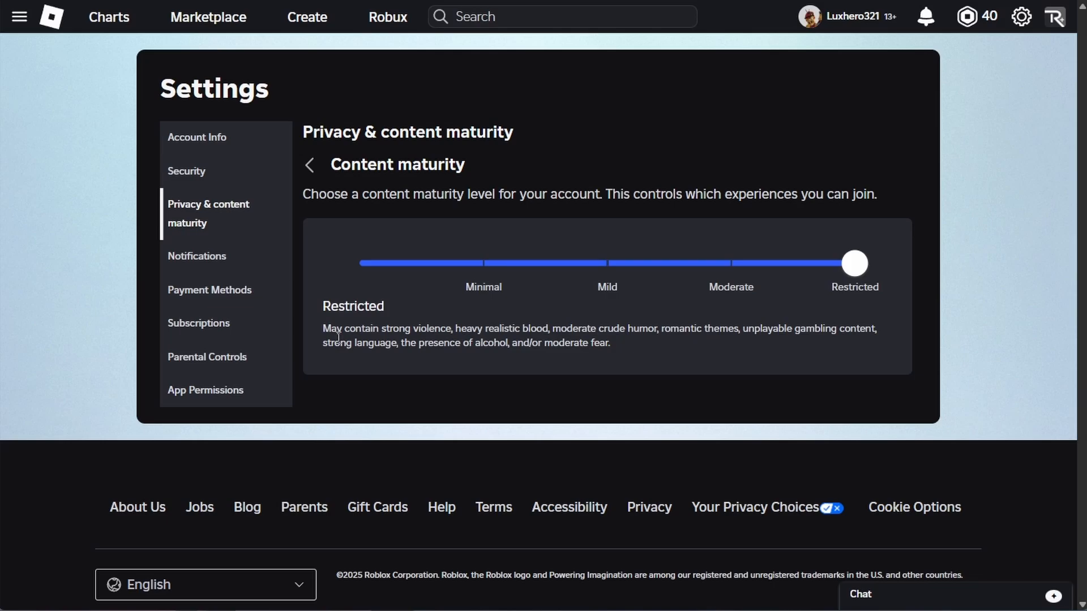
left_click_drag(337, 328, 620, 343)
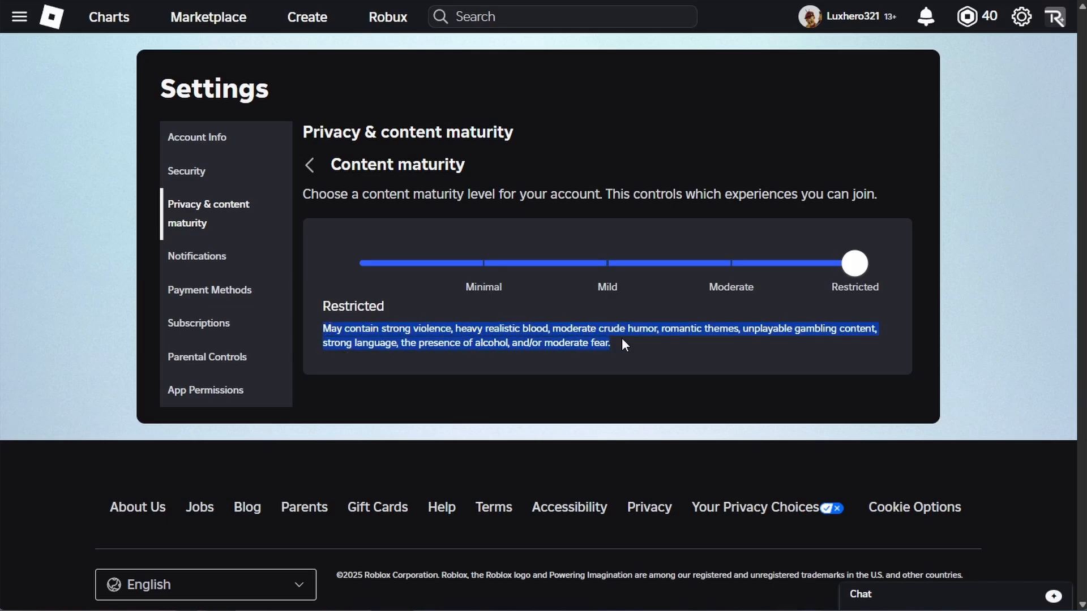
mouse_move(800, 345)
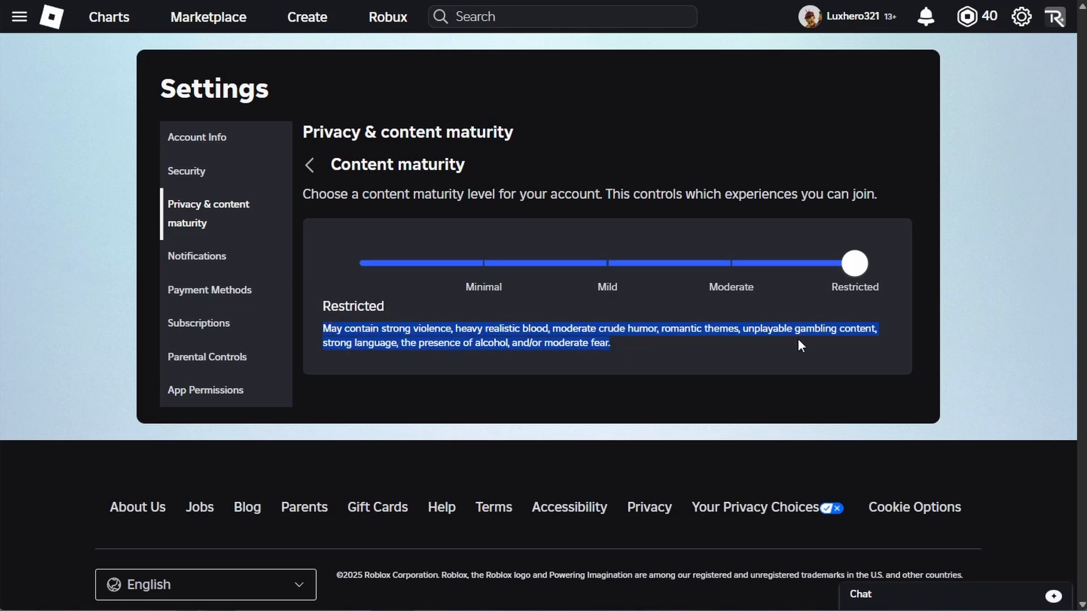